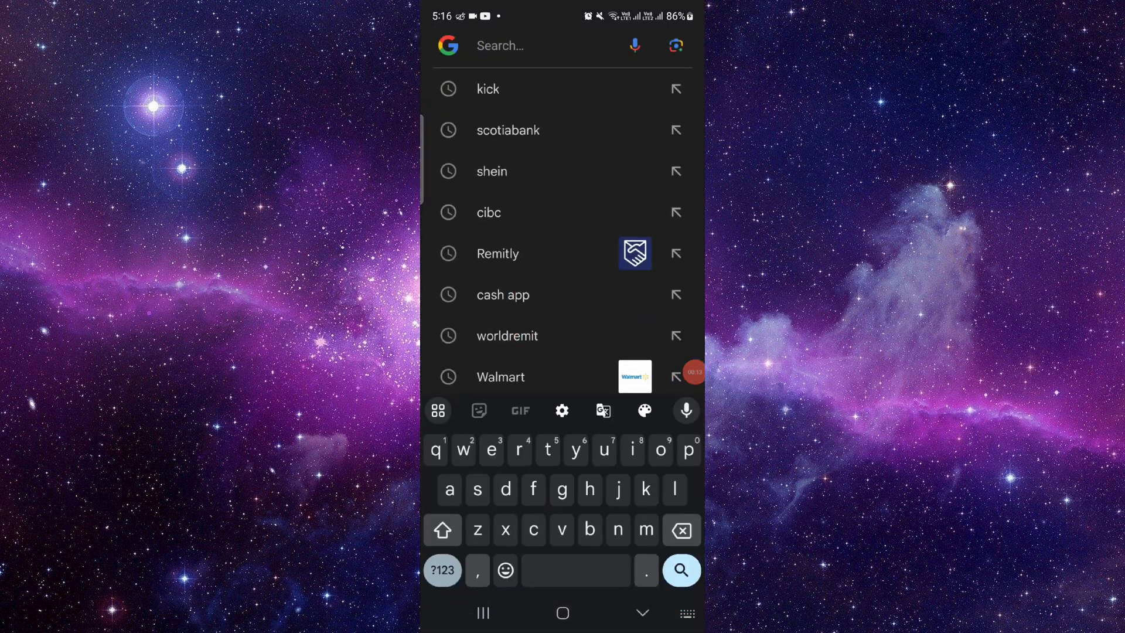
# Search Google for 'kick' and land on the kick.com homepage
pyautogui.click(487, 89)
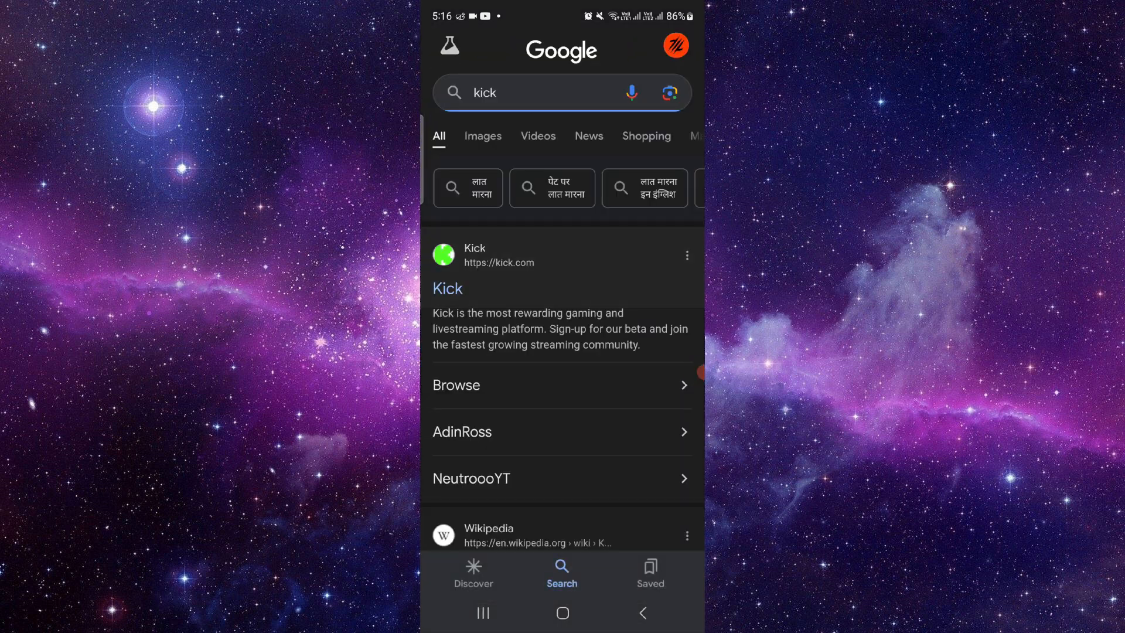
pyautogui.click(447, 288)
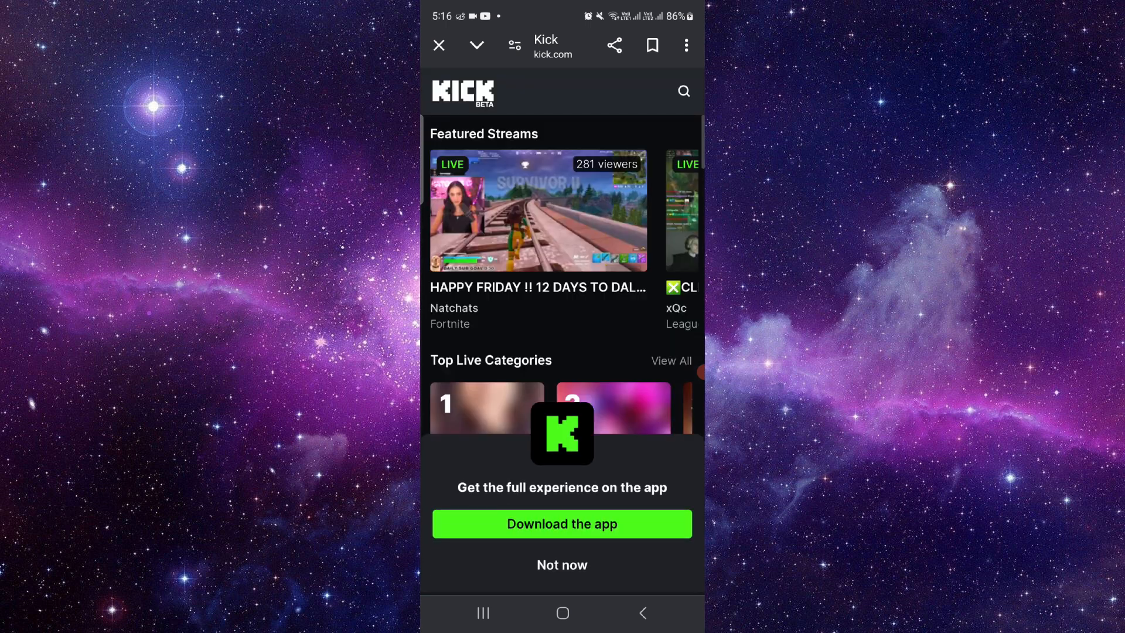
# Dismiss the app prompt, view your own channel and profile options, then return home
pyautogui.click(561, 565)
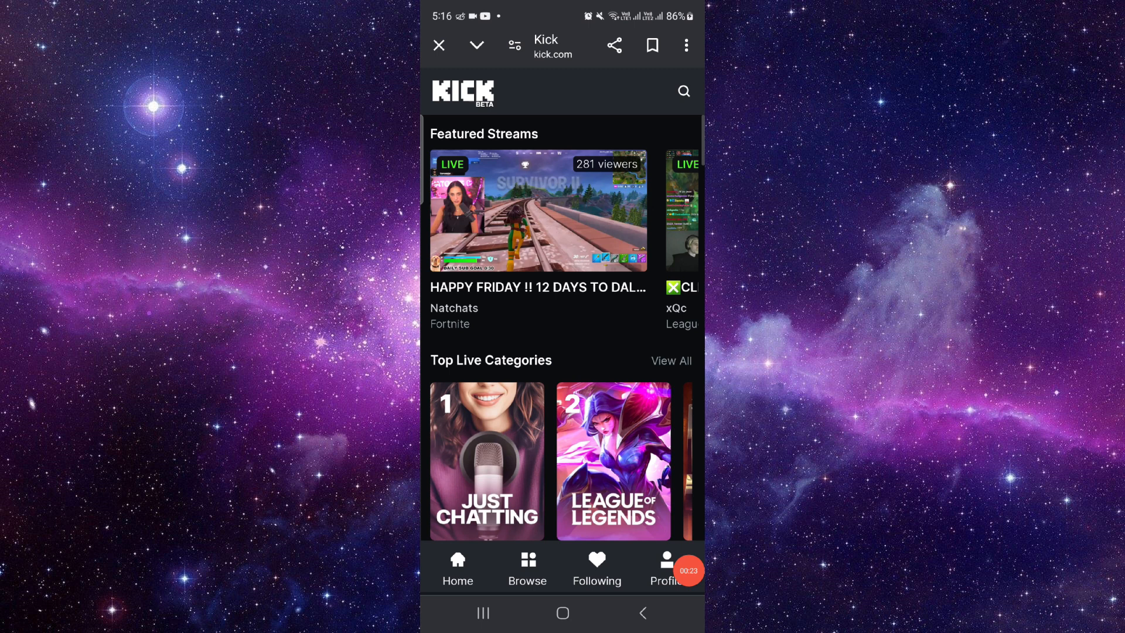
pyautogui.scroll(-3)
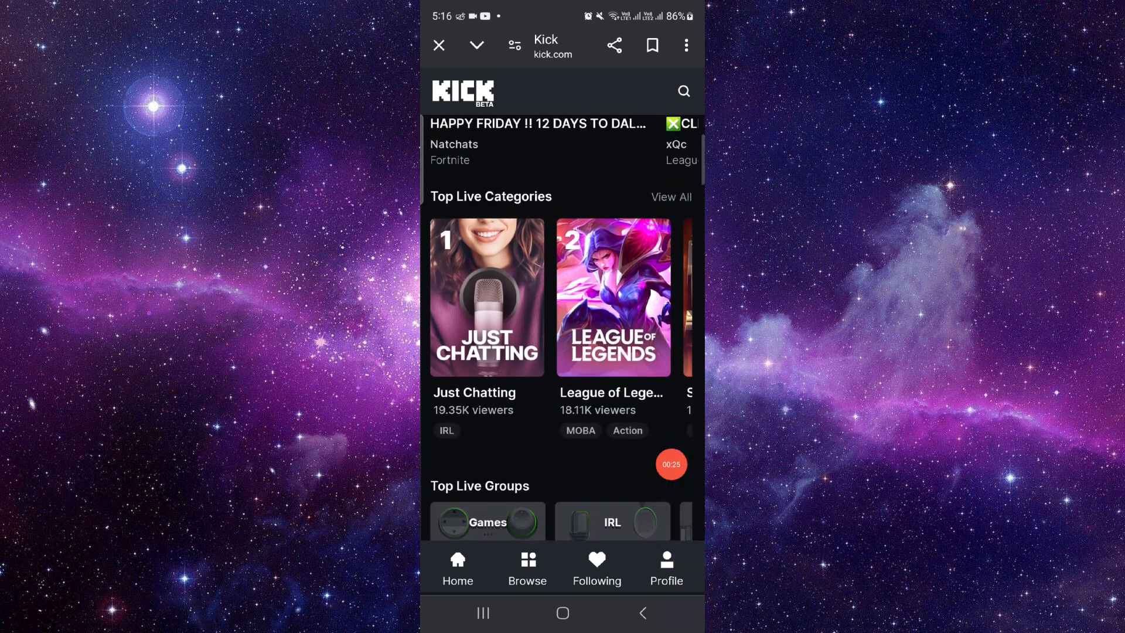
pyautogui.click(665, 566)
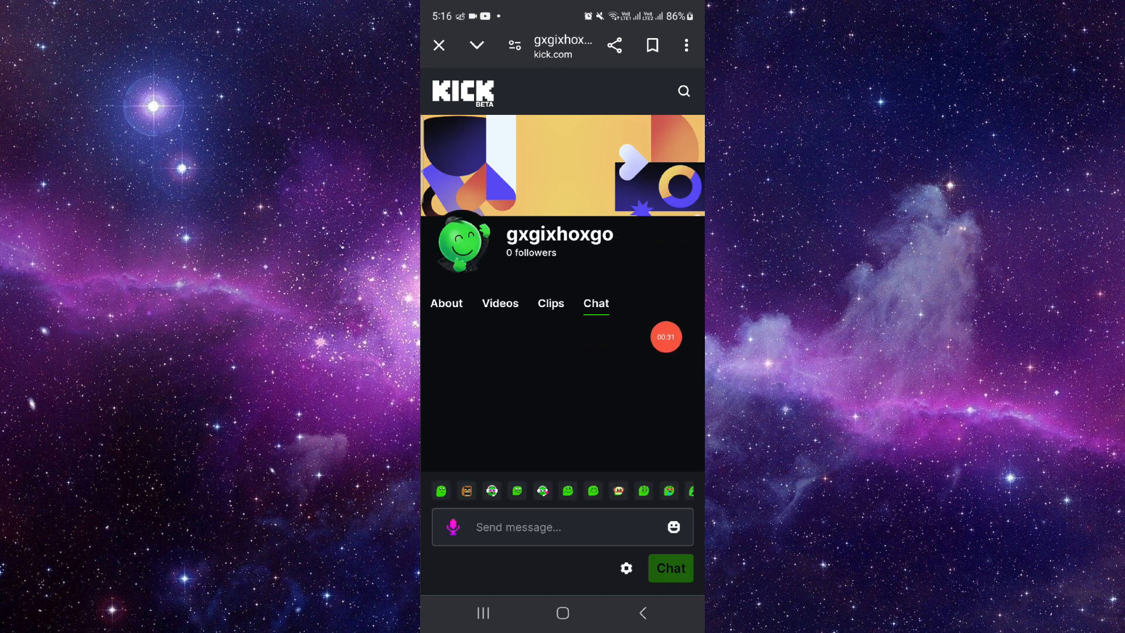
pyautogui.click(665, 566)
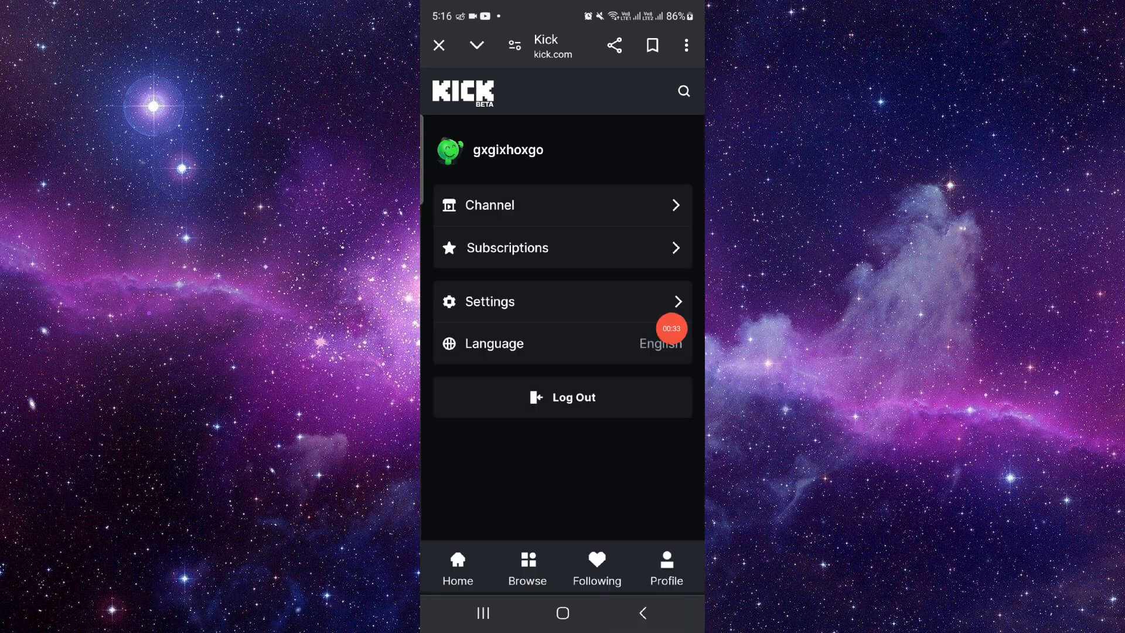
pyautogui.click(457, 566)
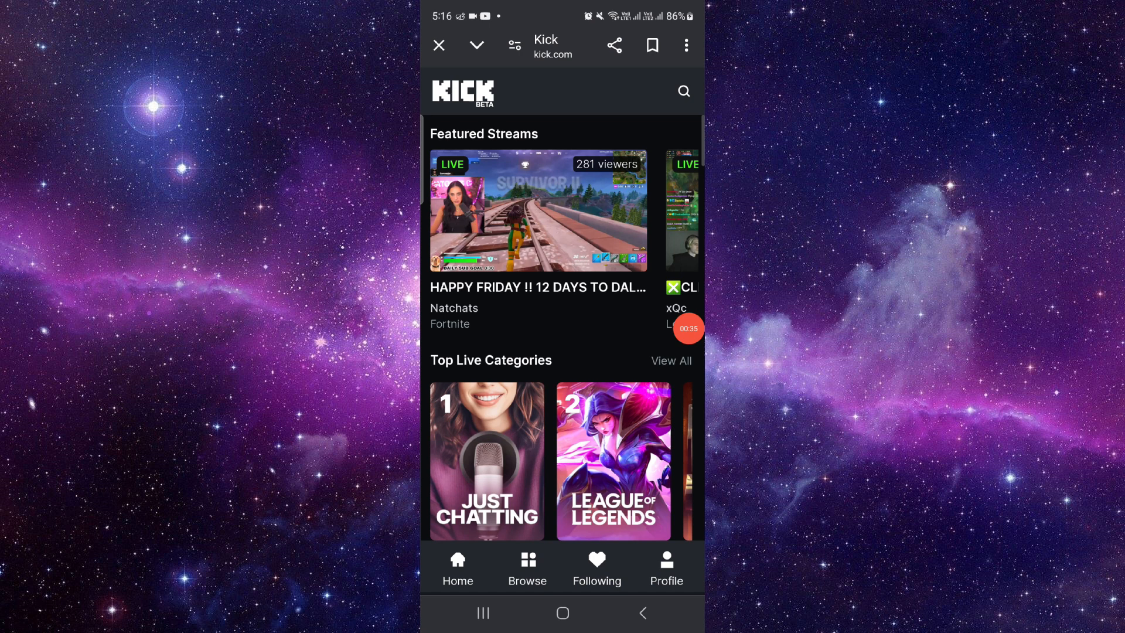
# Browse Just Chatting live channels, revisit the profile options, then exit to the phone's home screen
pyautogui.scroll(-3)
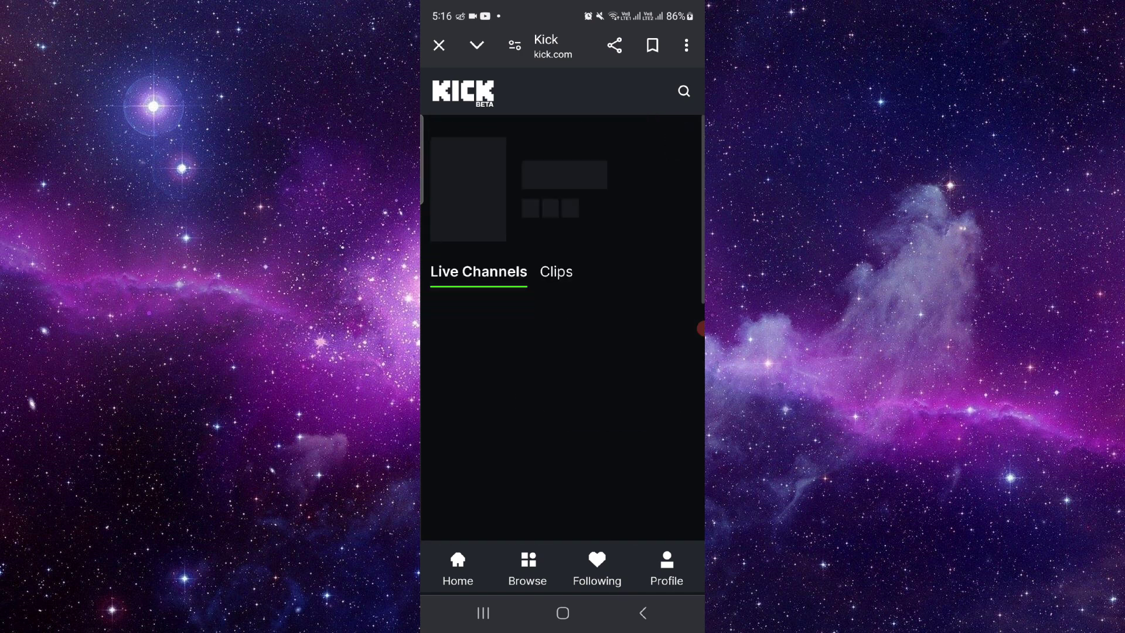
pyautogui.scroll(-3)
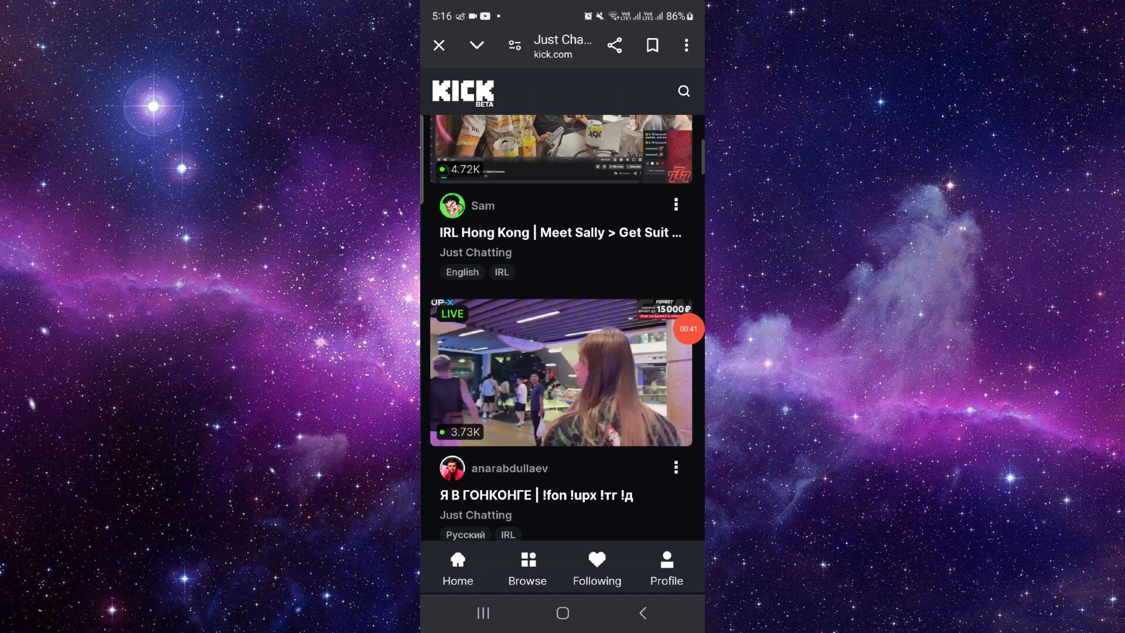
pyautogui.scroll(3)
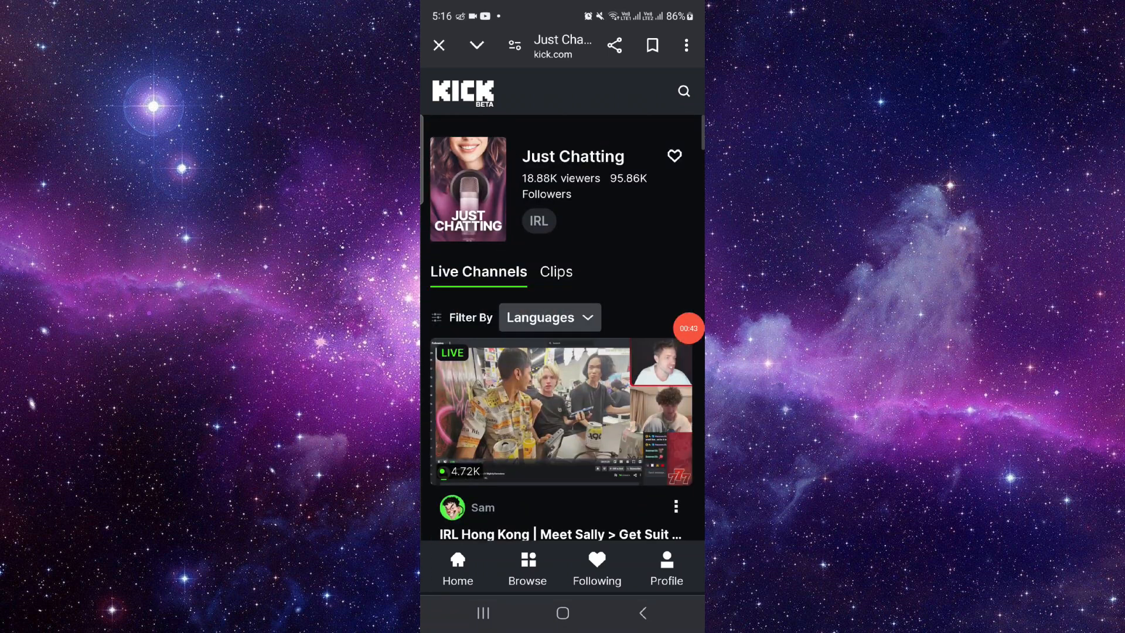
pyautogui.click(664, 566)
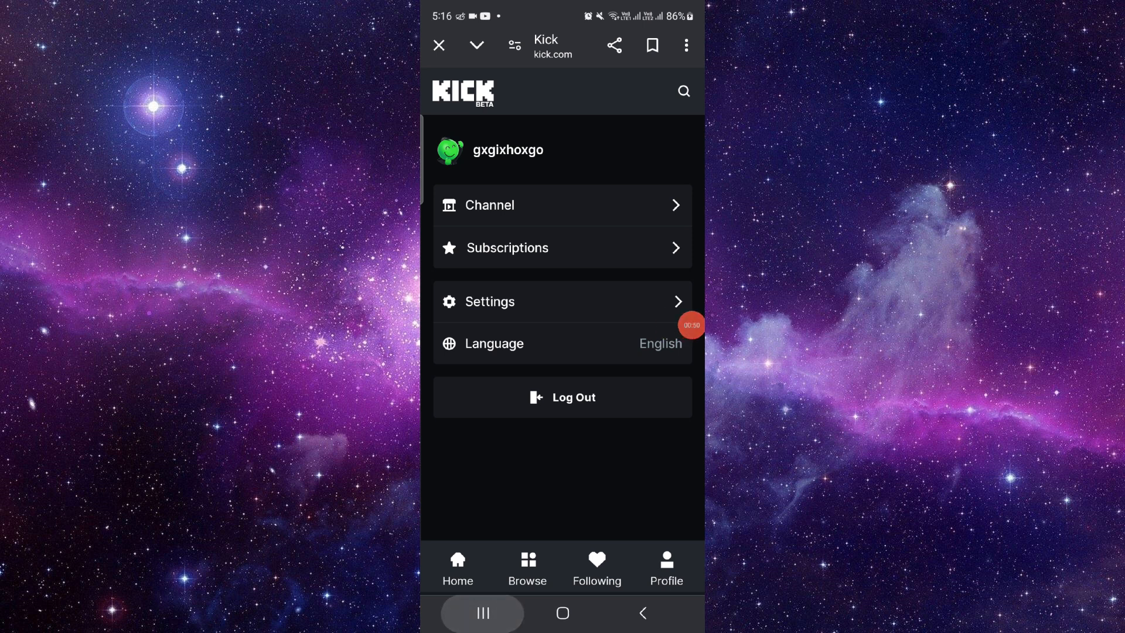
pyautogui.click(562, 613)
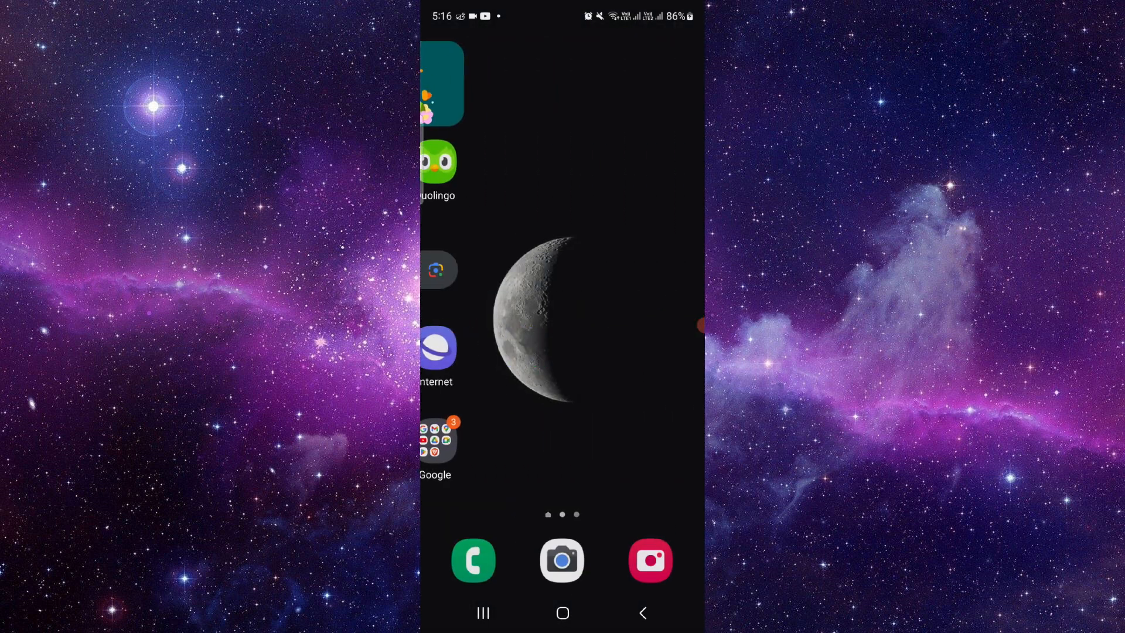